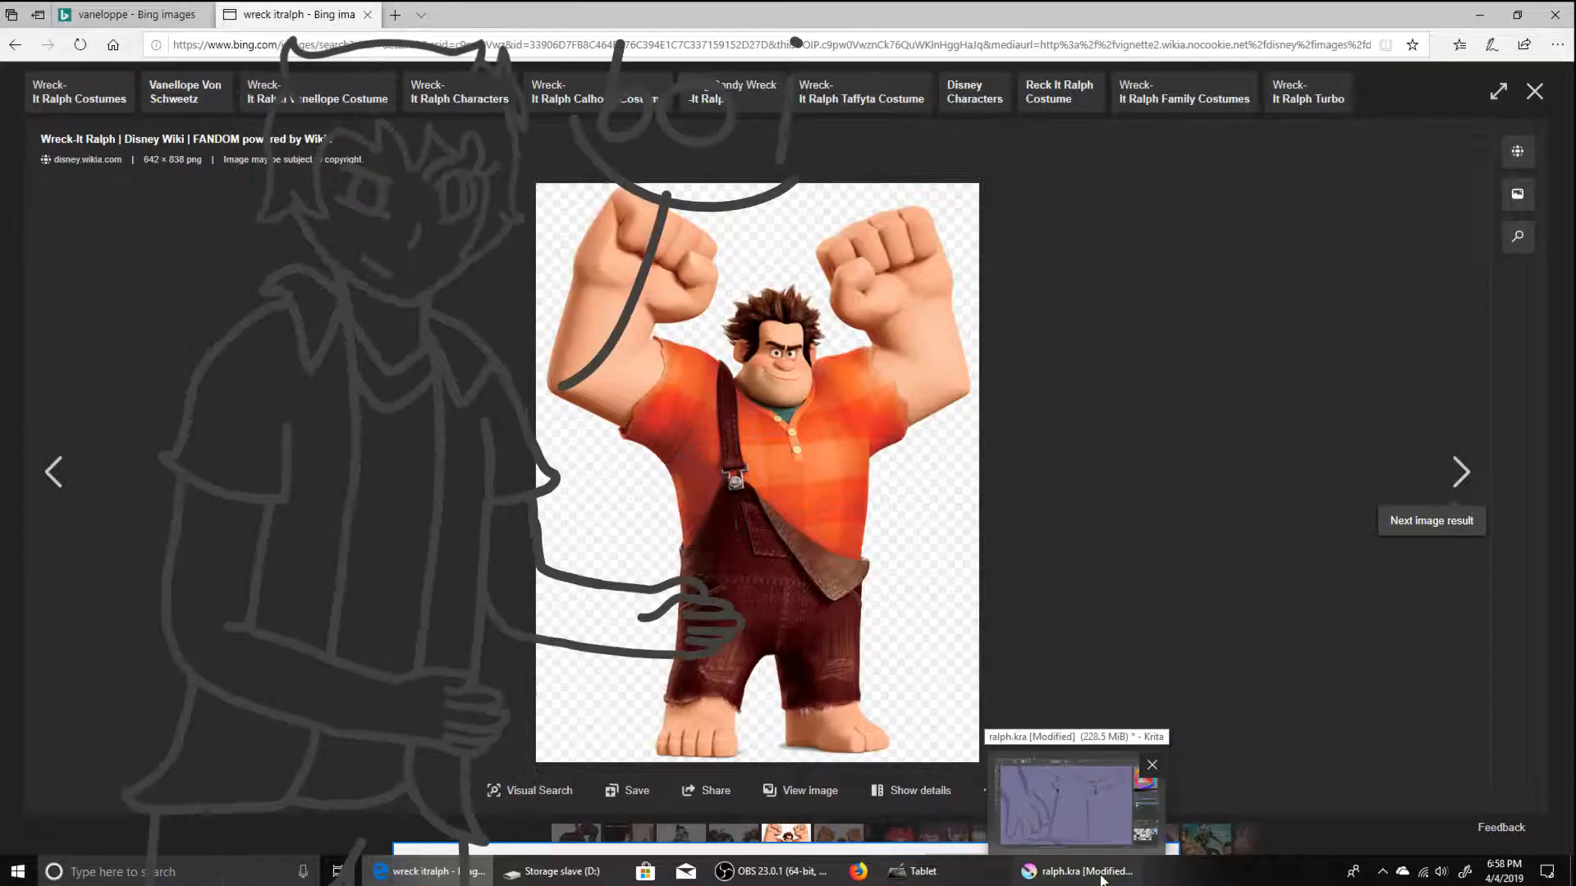
Step: Return to the Krita painting from the Edge reference image via the taskbar
click(1083, 870)
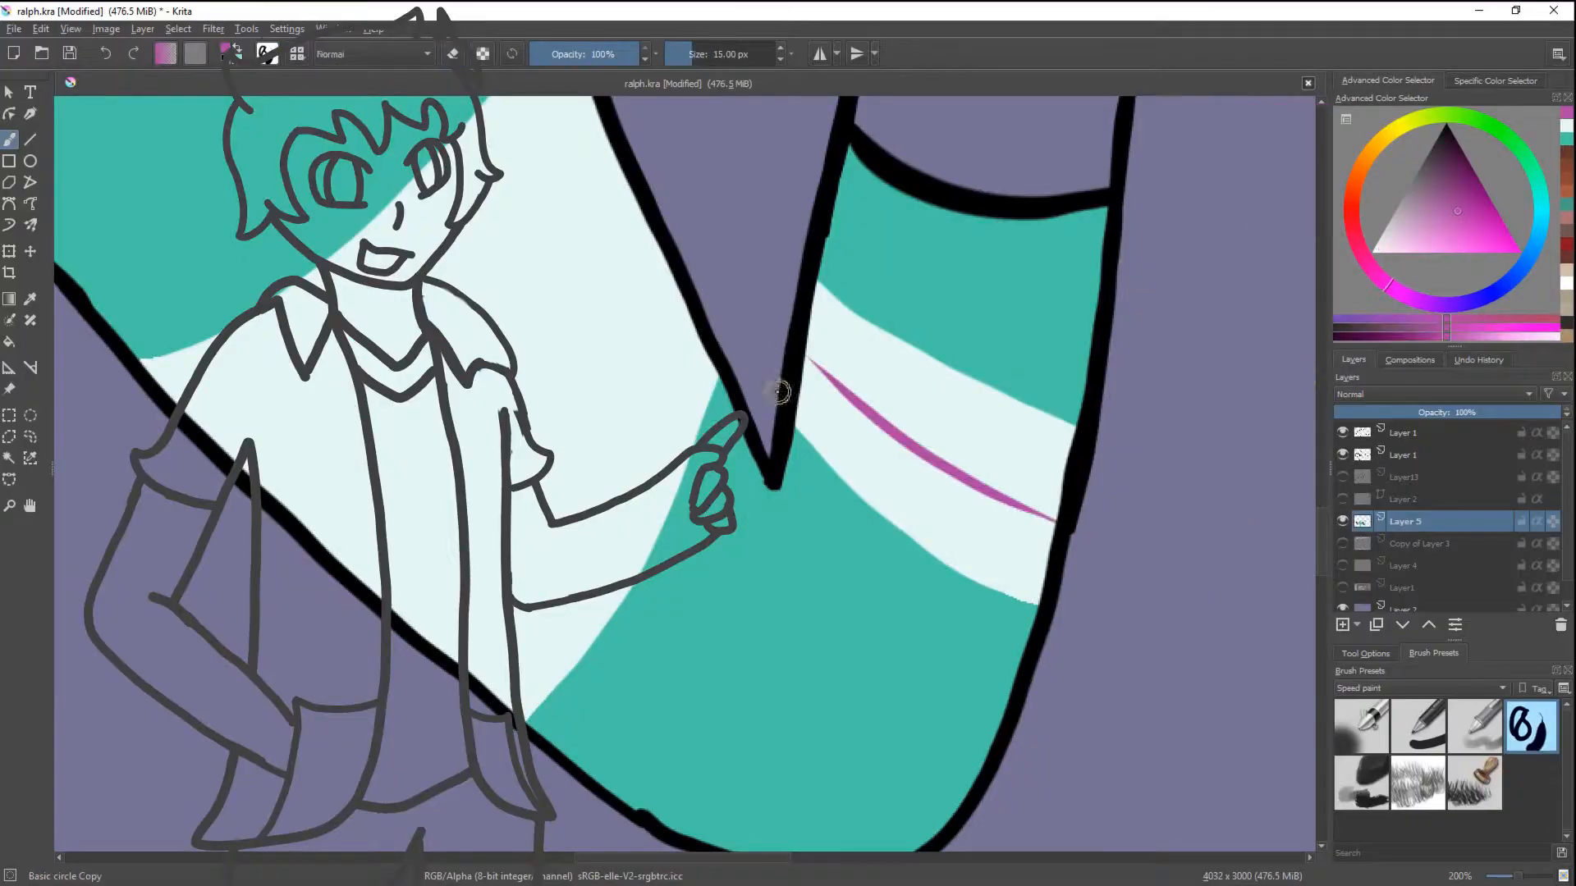
Step: Scroll the Edge reference of Ralph's outfit, then return to the Krita painting
scroll(down, 3)
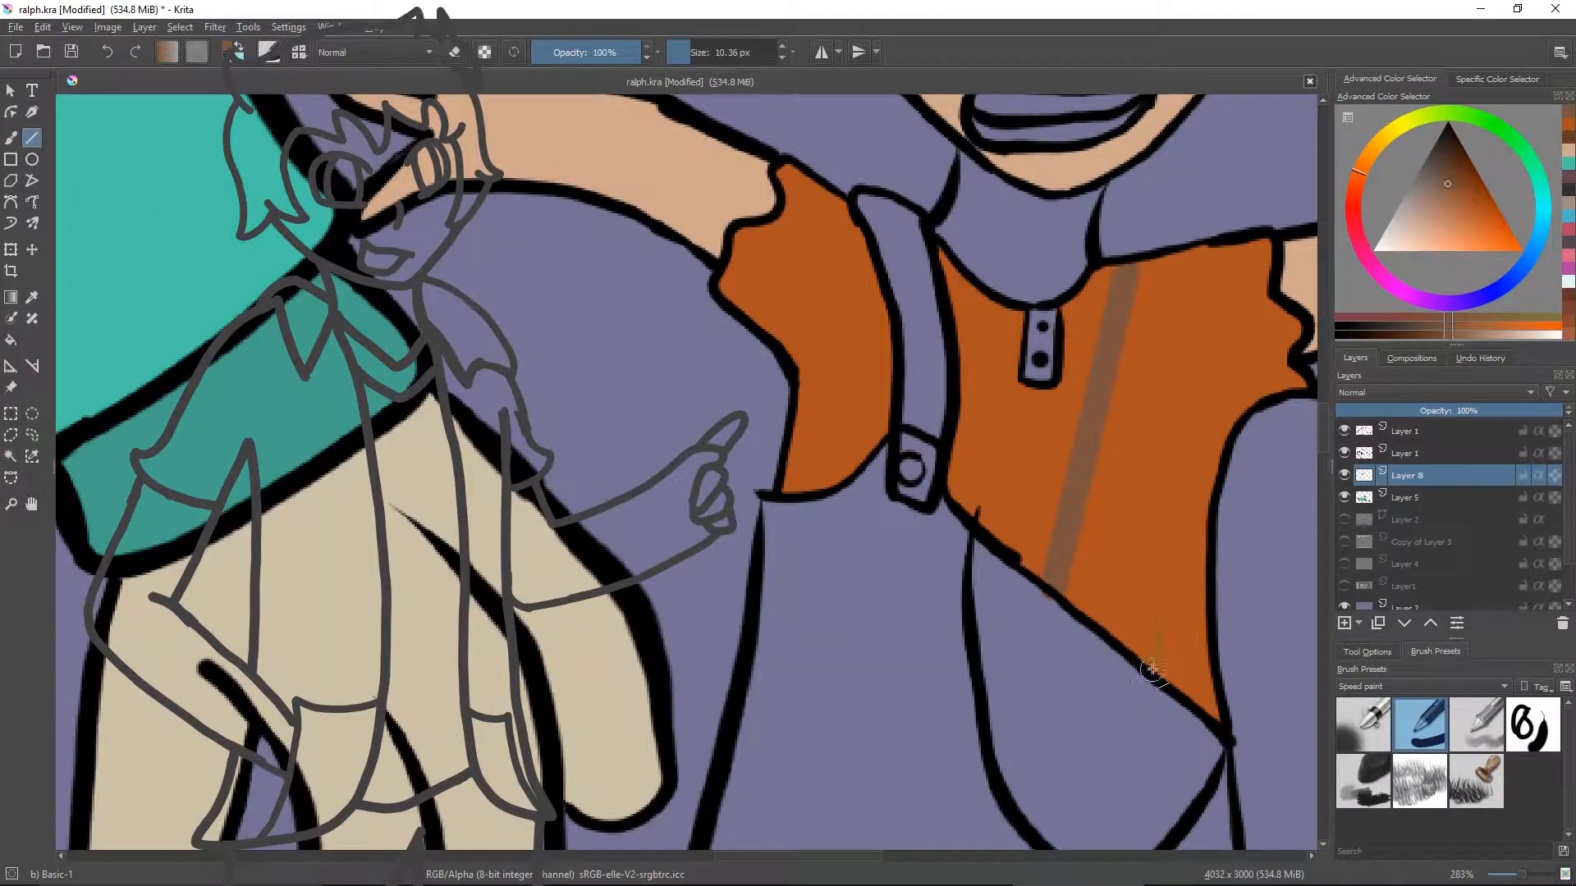
scroll(down, 3)
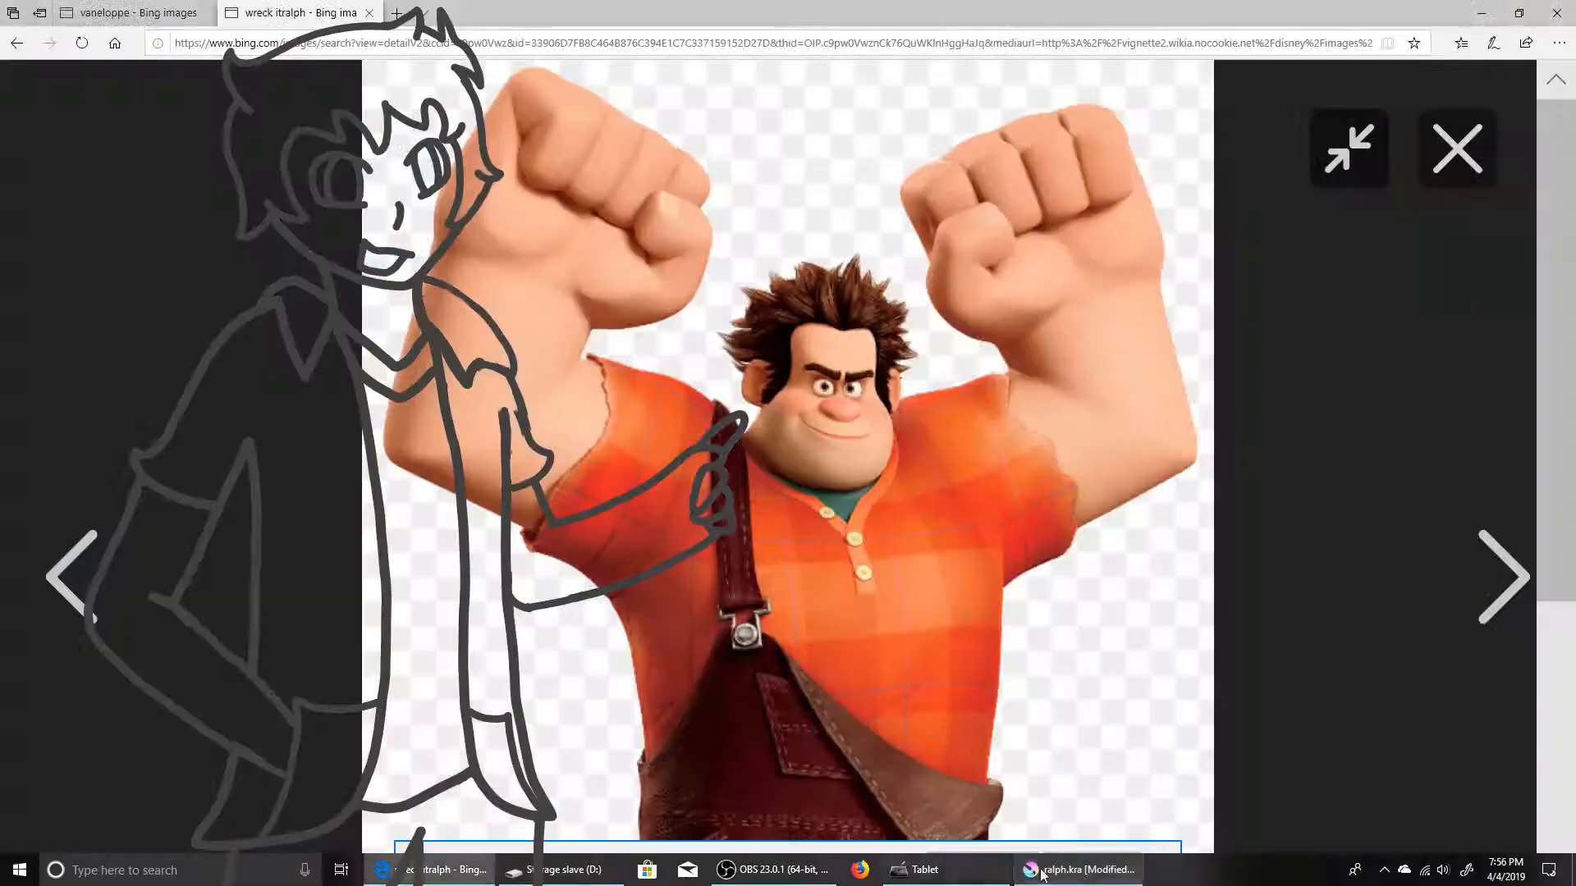
click(1076, 870)
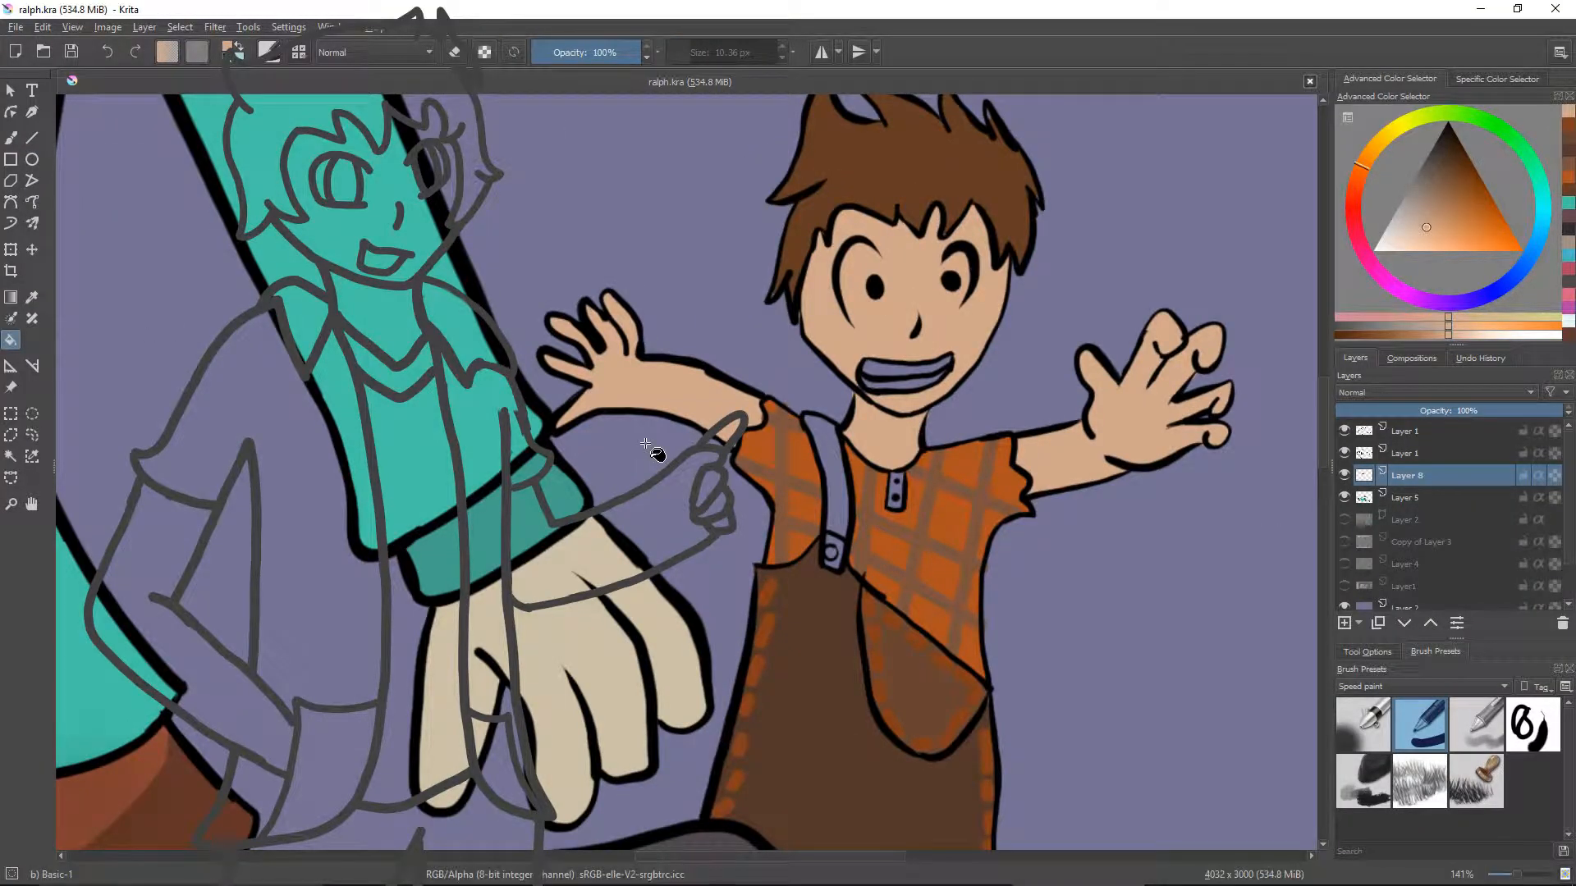